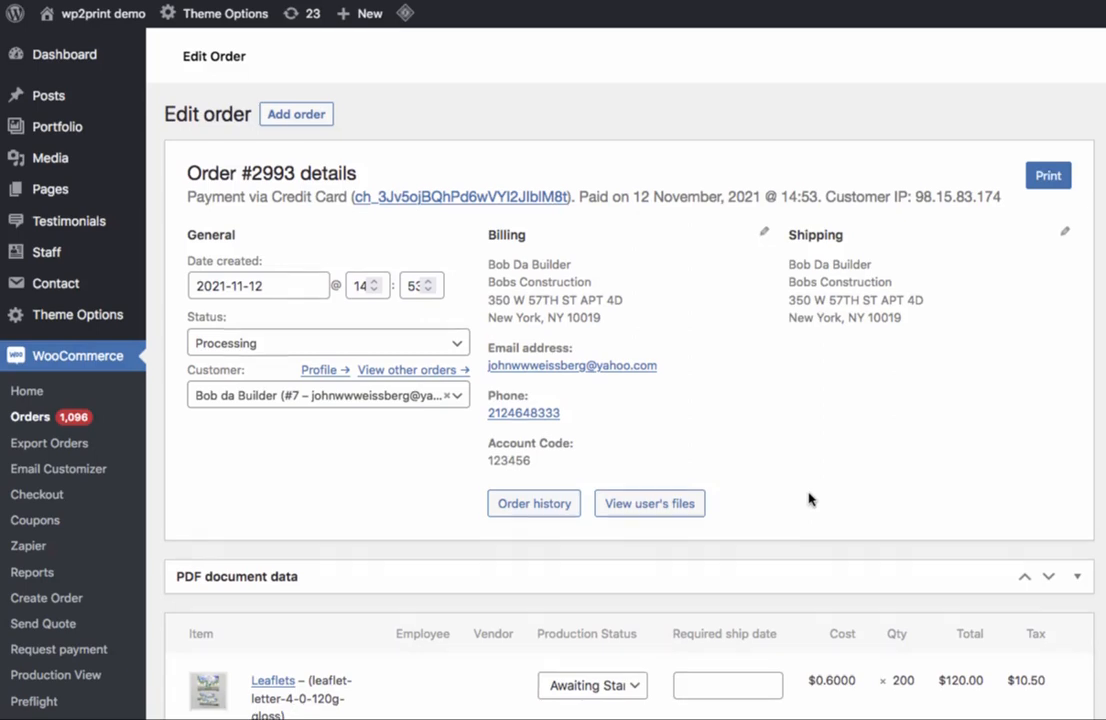
Scroll to order #2993's line item showing the leaflet specs and its two artwork PDFs.
{"action": "scroll", "scroll_direction": "down", "scroll_amount": 3}
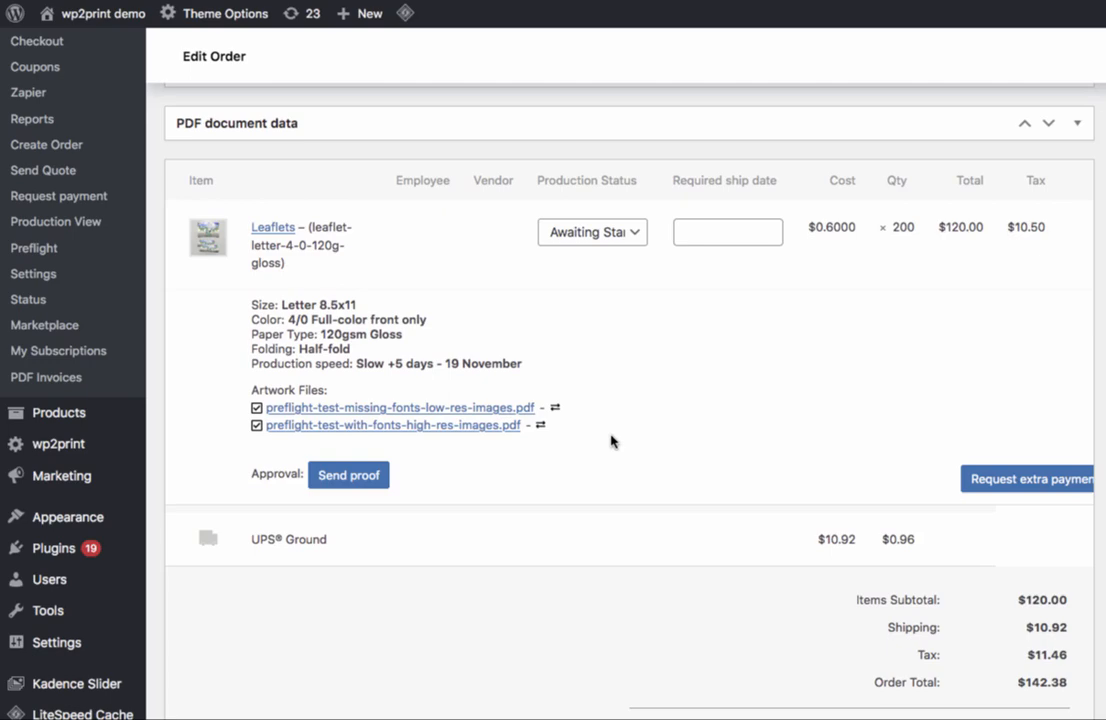
{"action": "left_click", "coordinate": [392, 424]}
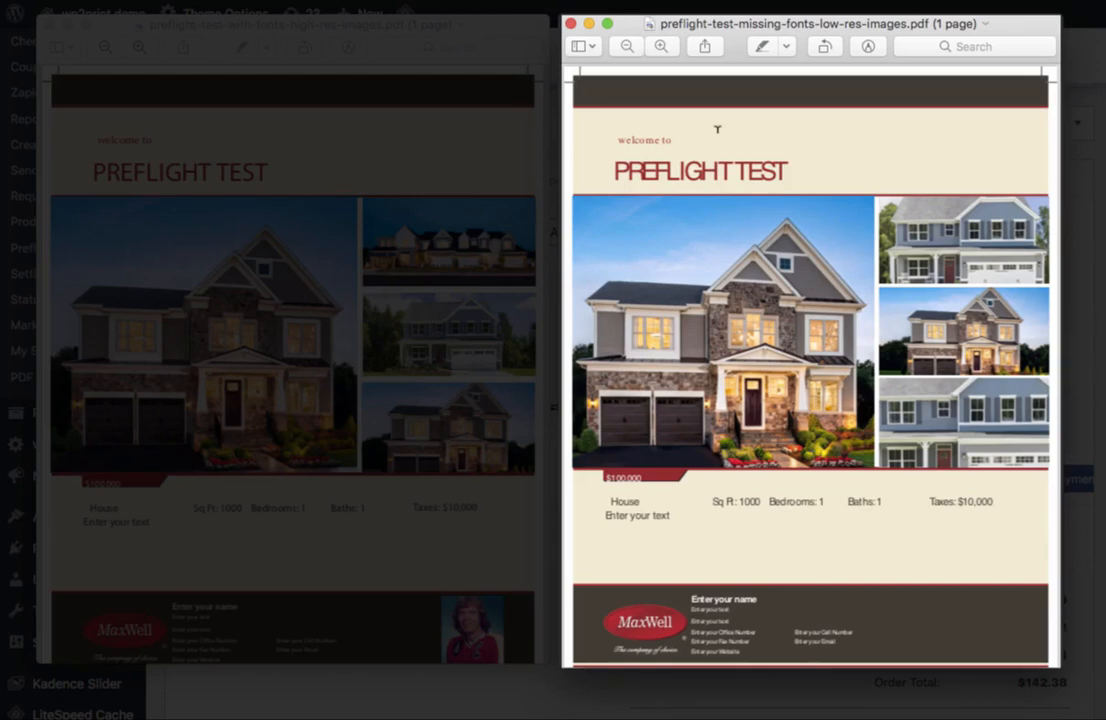
{"action": "left_click", "coordinate": [962, 332]}
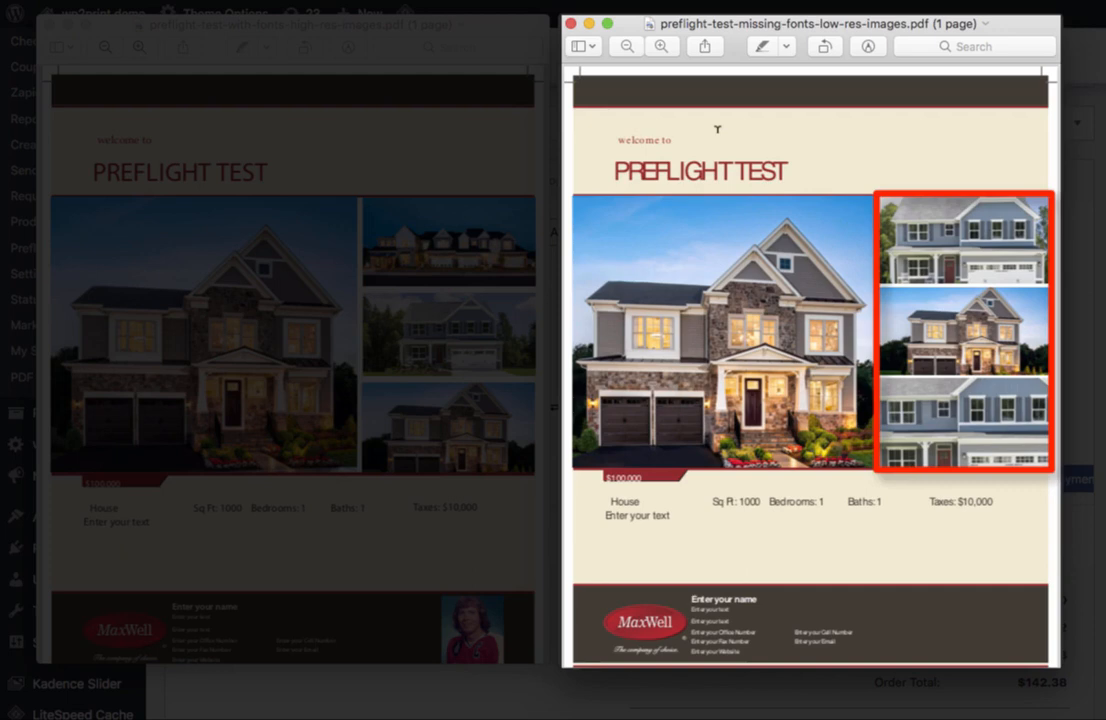
{"action": "left_click", "coordinate": [960, 428]}
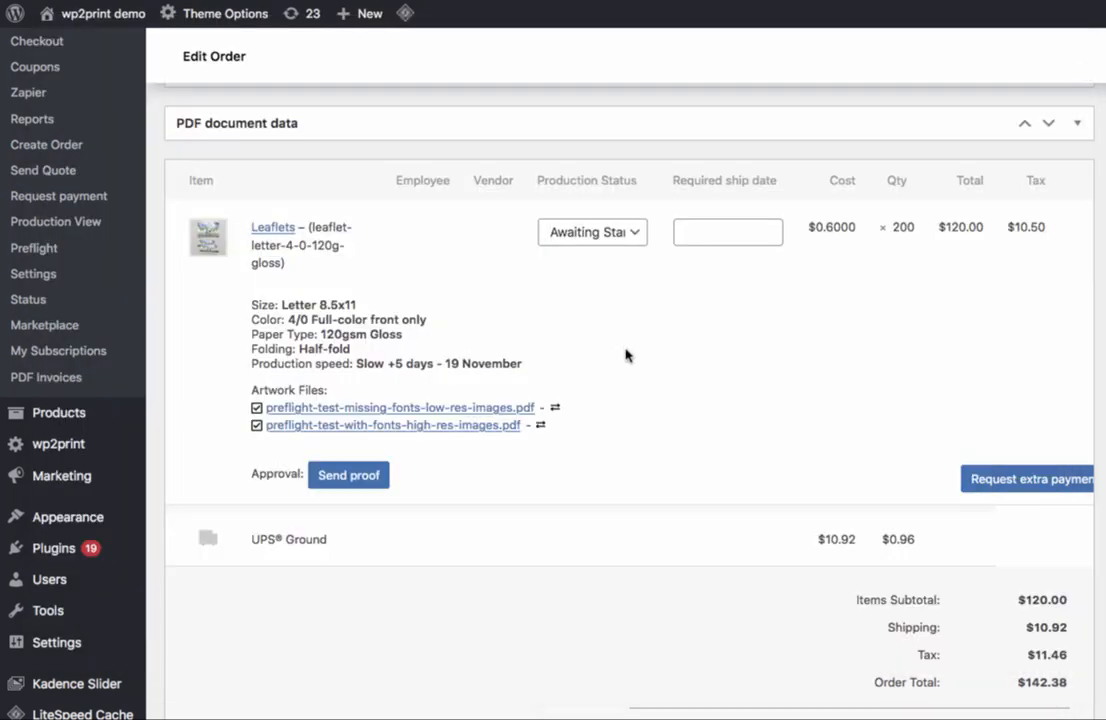
Run PDF/X1a preflight analysis on preflight-test-with-fonts-high-res-images.pdf from the Preflight Analysis box.
{"action": "scroll", "scroll_direction": "down", "scroll_amount": 3}
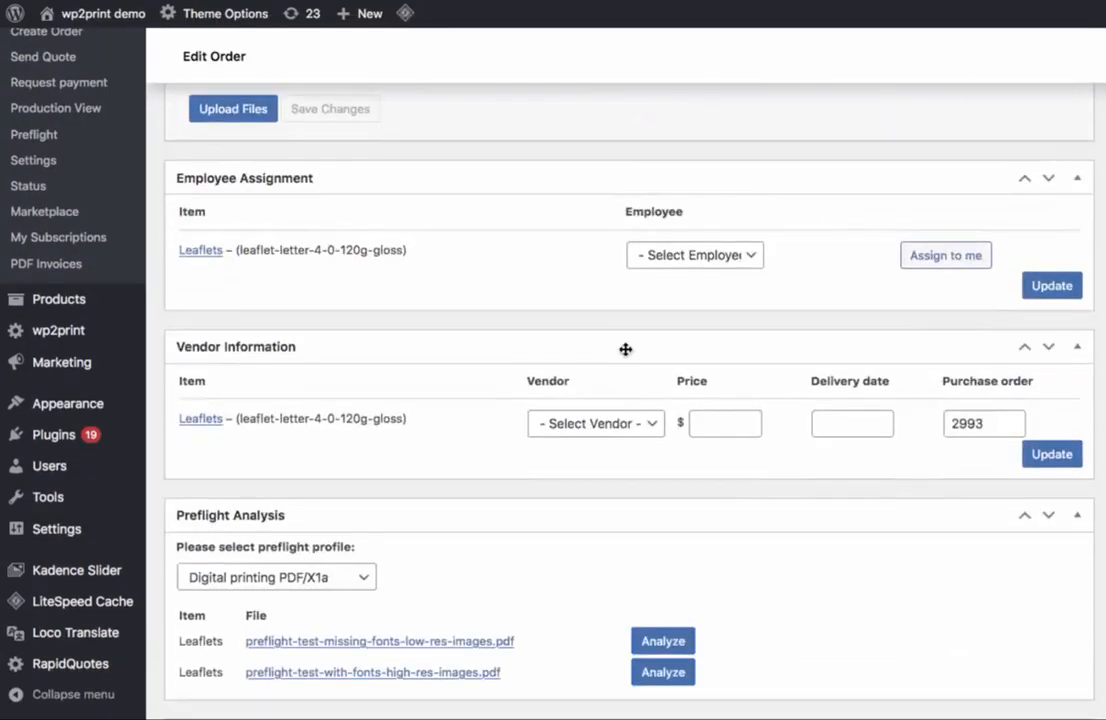
{"action": "scroll", "scroll_direction": "down", "scroll_amount": 3}
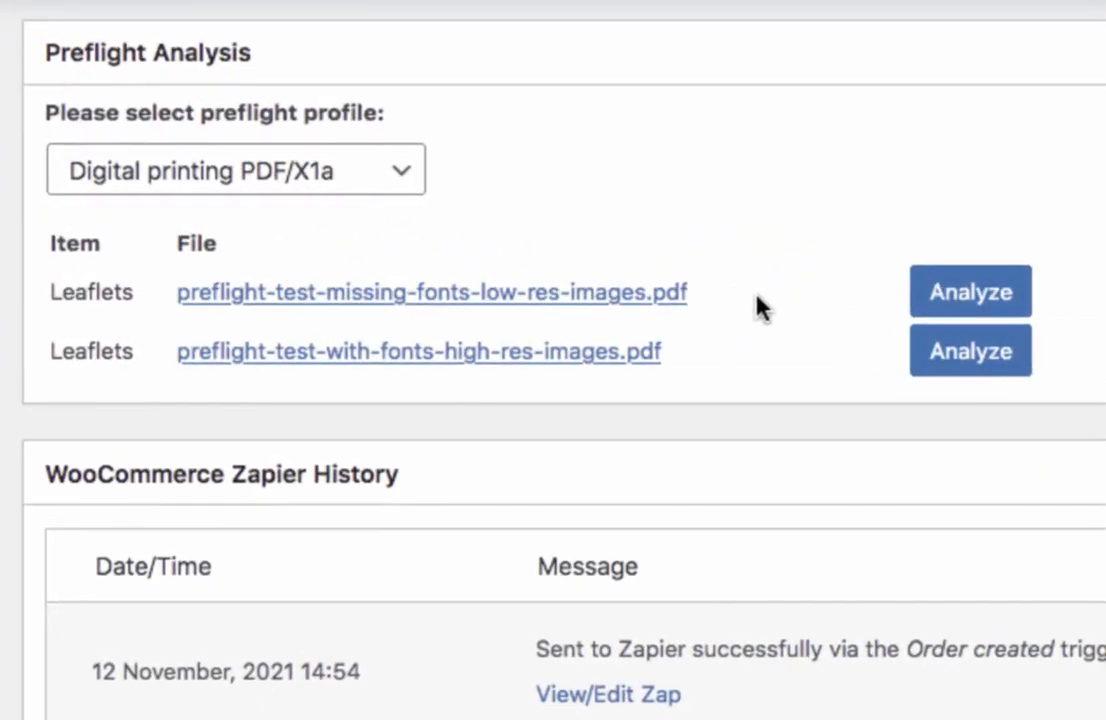
{"action": "mouse_move", "coordinate": [752, 358]}
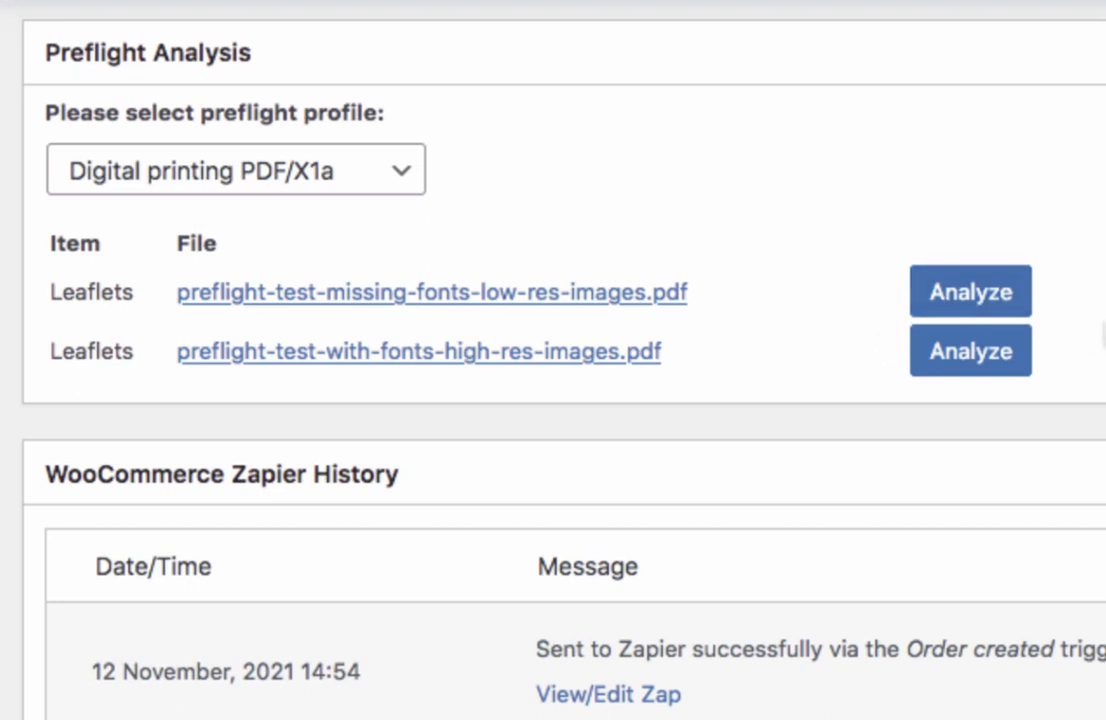
{"action": "mouse_move", "coordinate": [806, 348]}
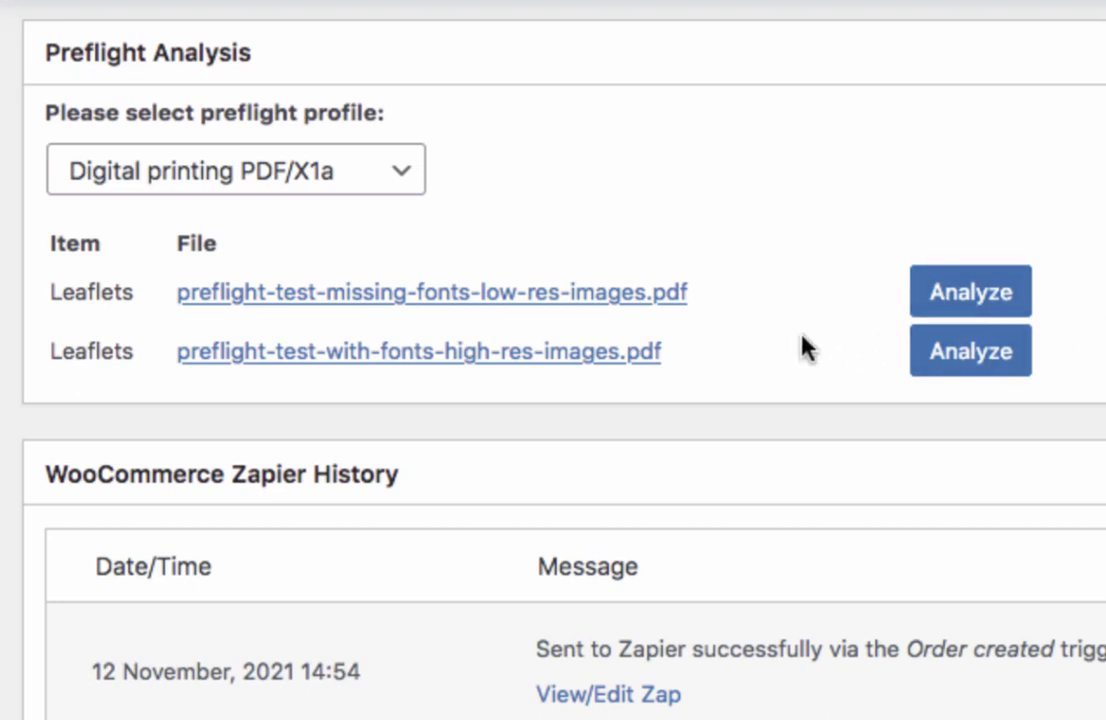
{"action": "left_click", "coordinate": [970, 350]}
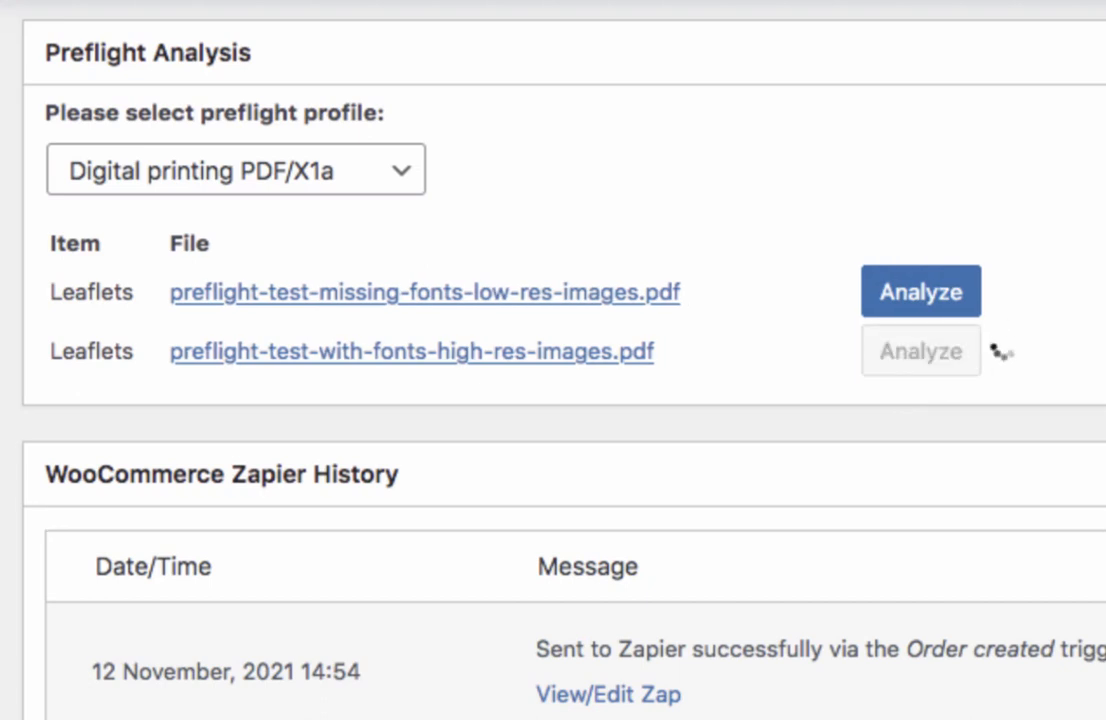
Review the high-res PDF's PASS summary and detailed result with page-1 warnings.
{"action": "left_click", "coordinate": [920, 352]}
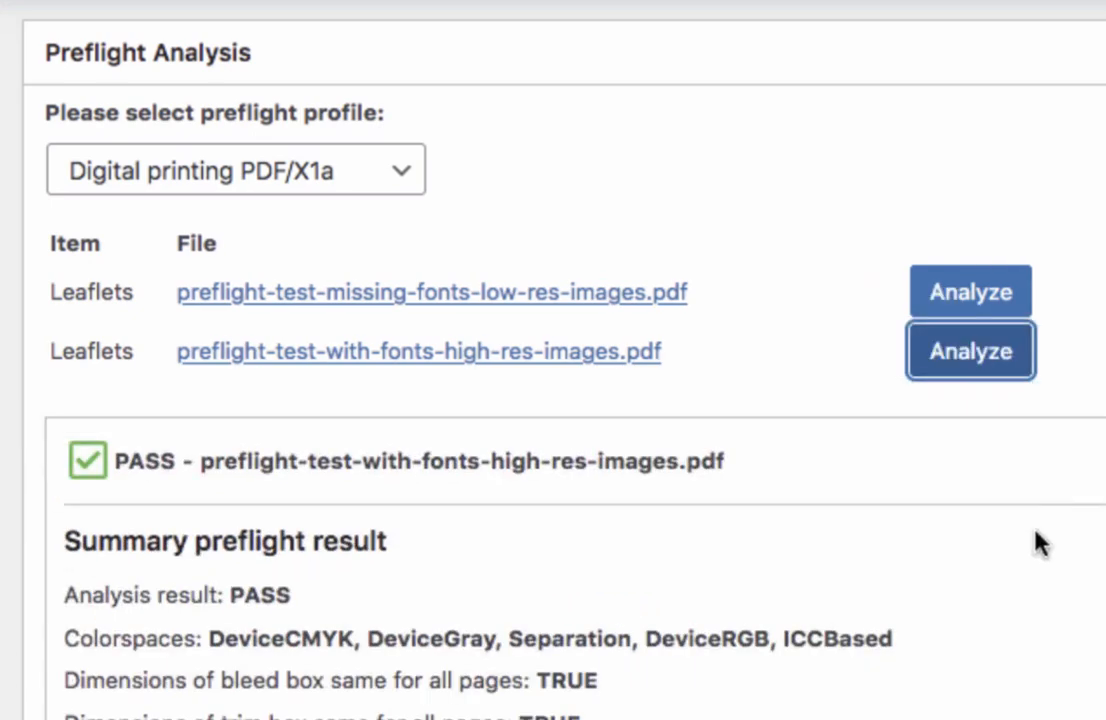
{"action": "scroll", "scroll_direction": "down", "scroll_amount": 3}
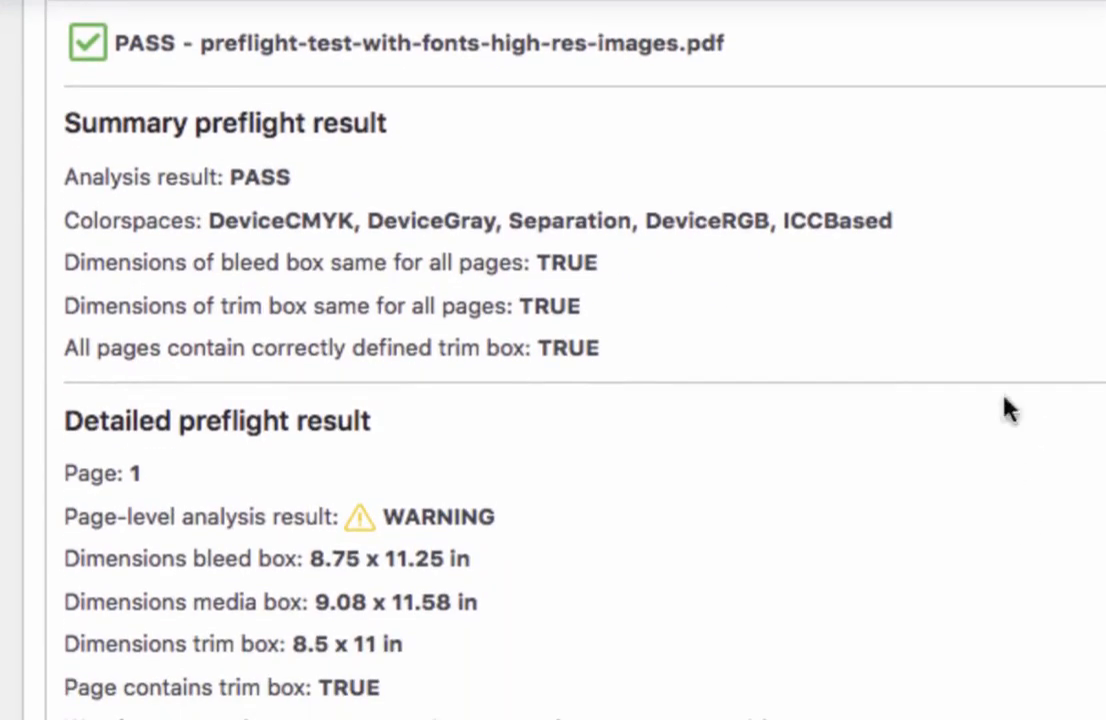
{"action": "mouse_move", "coordinate": [136, 72]}
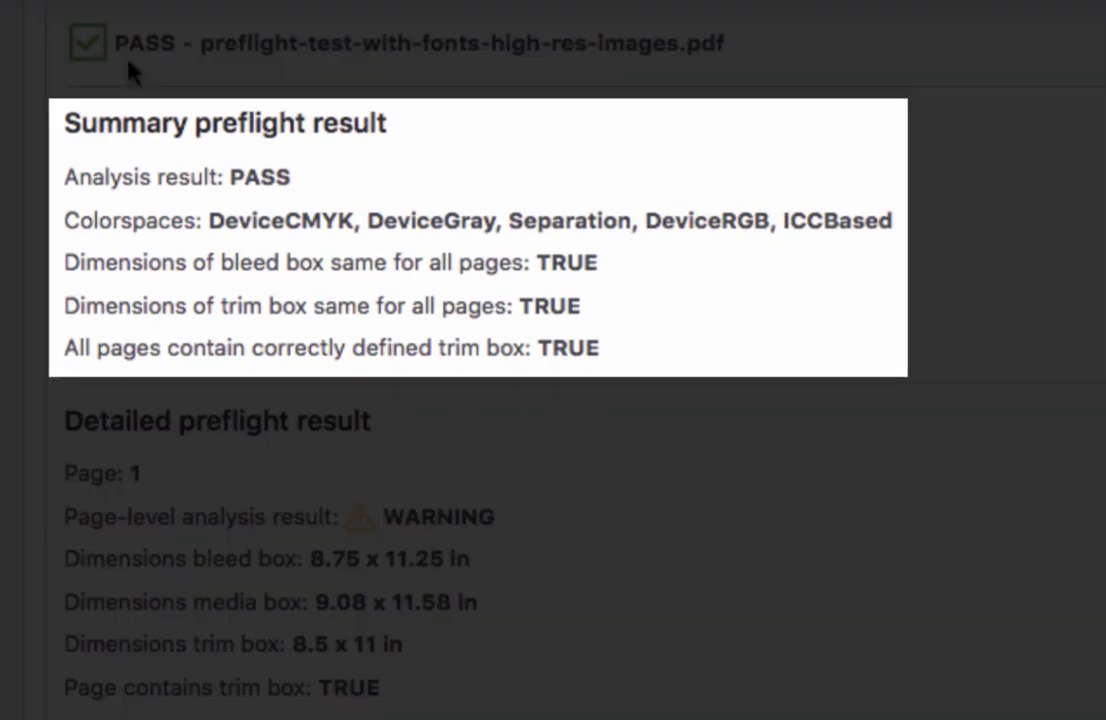
{"action": "mouse_move", "coordinate": [284, 184]}
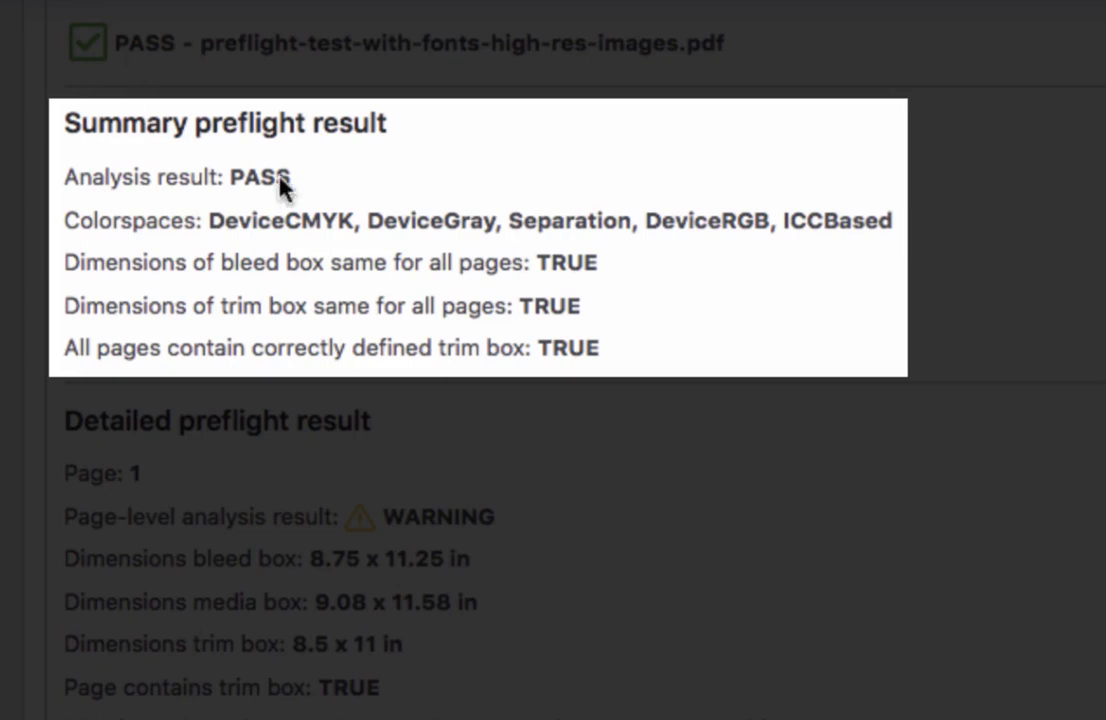
{"action": "mouse_move", "coordinate": [554, 246]}
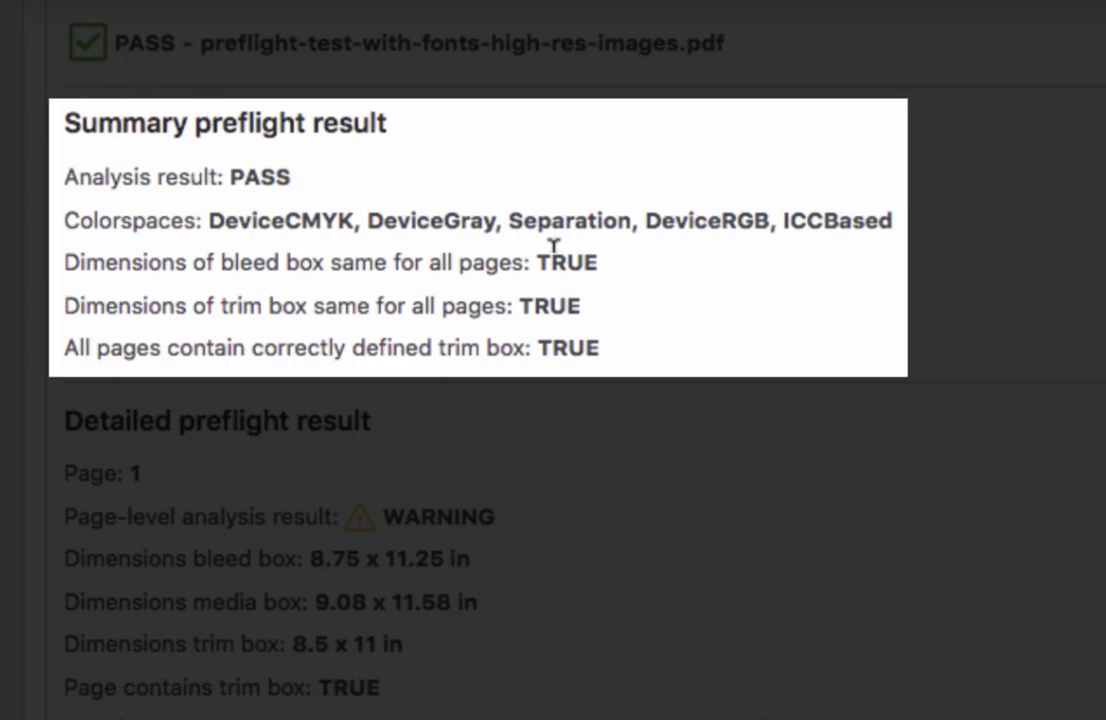
{"action": "mouse_move", "coordinate": [568, 330]}
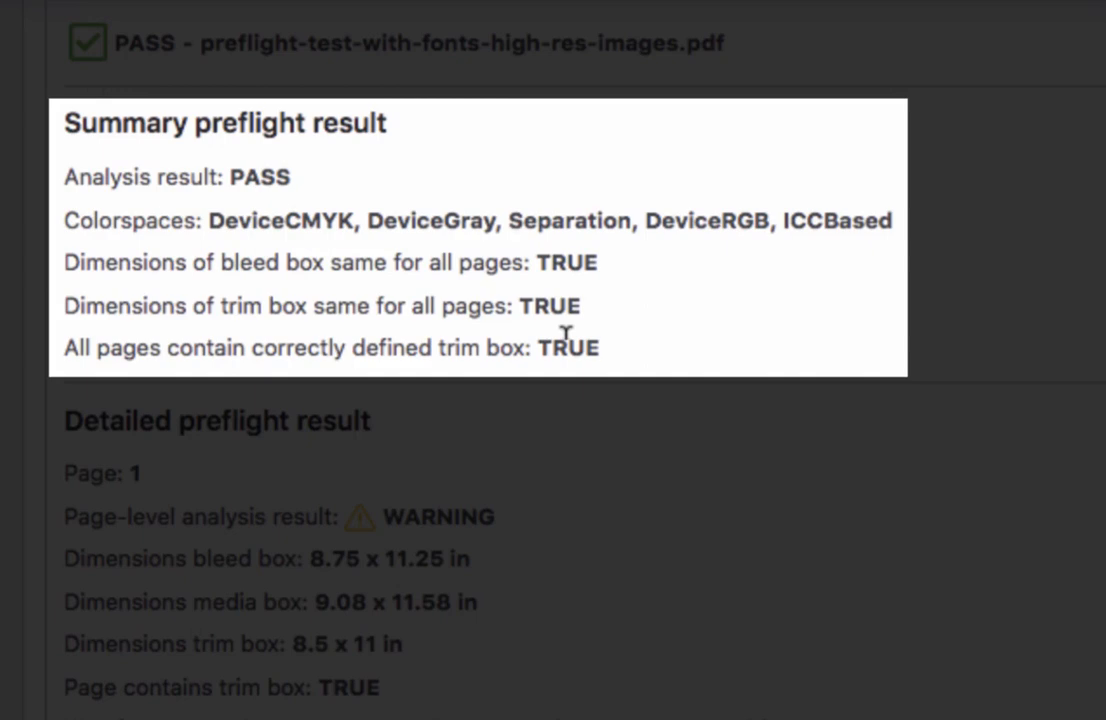
{"action": "scroll", "scroll_direction": "down", "scroll_amount": 3}
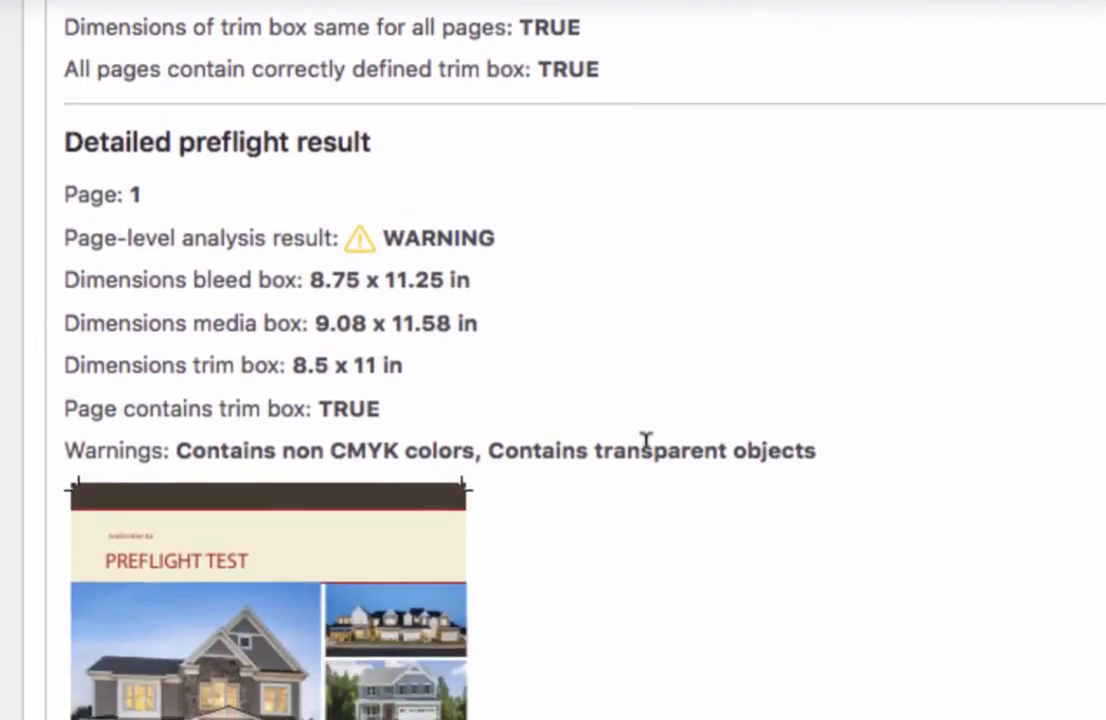
Inspect page 1's non-CMYK colour and transparency warnings beside the page thumbnail.
{"action": "scroll", "scroll_direction": "down", "scroll_amount": 3}
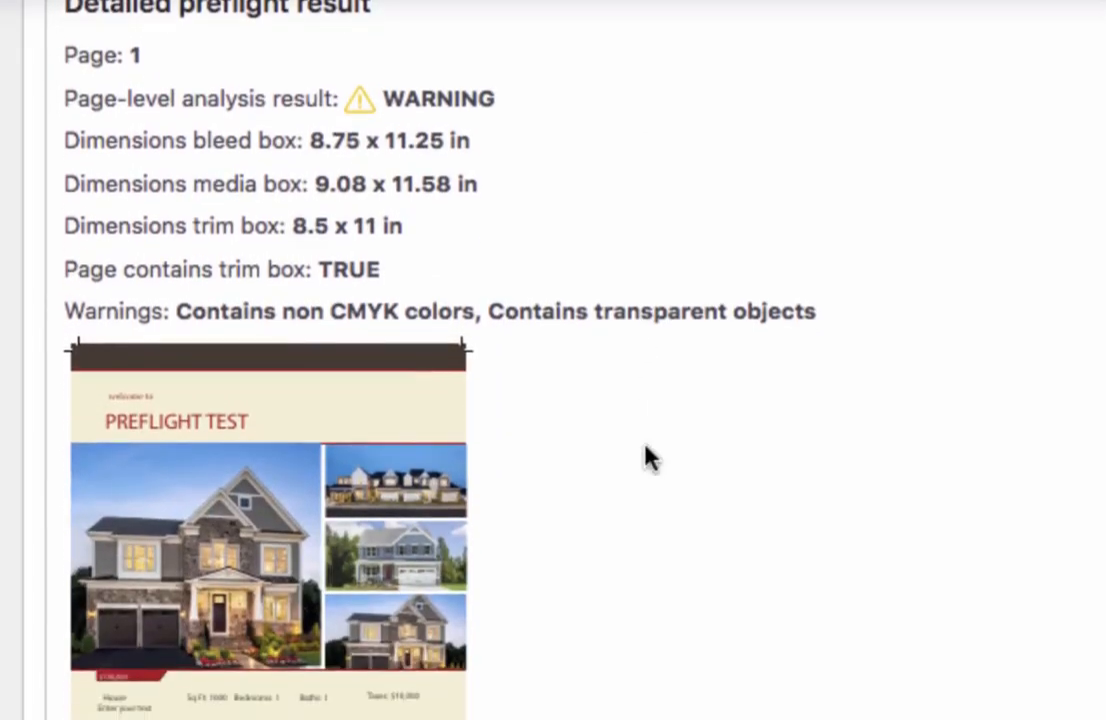
{"action": "scroll", "scroll_direction": "up", "scroll_amount": 3}
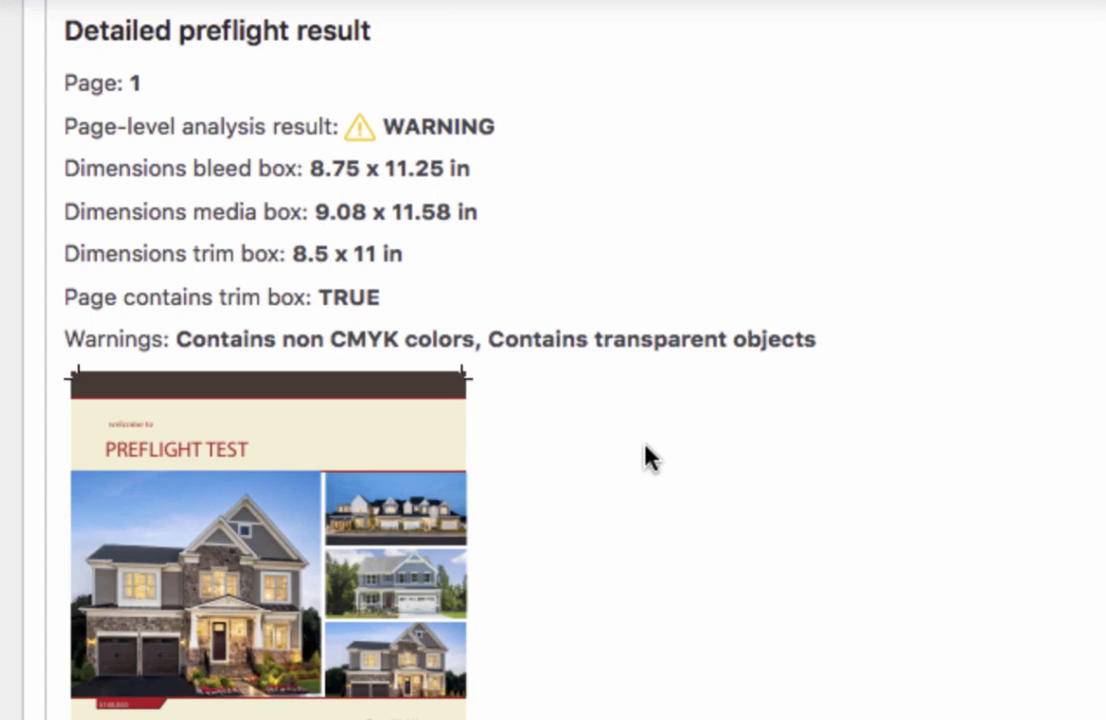
{"action": "mouse_move", "coordinate": [256, 160]}
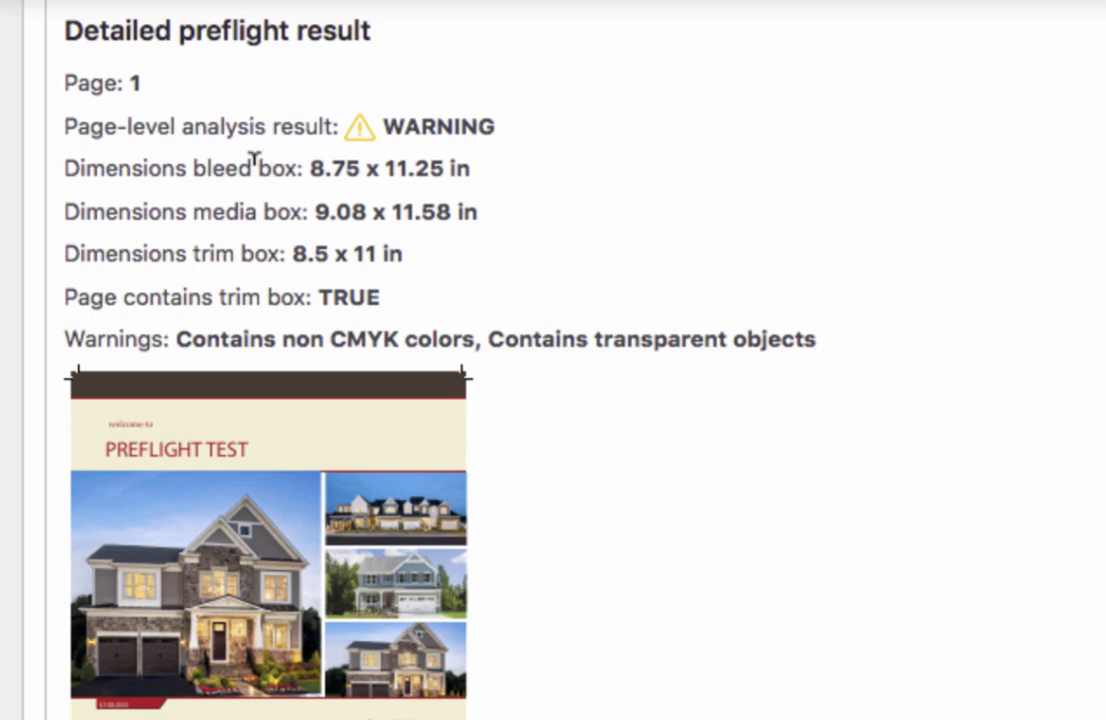
{"action": "mouse_move", "coordinate": [338, 296]}
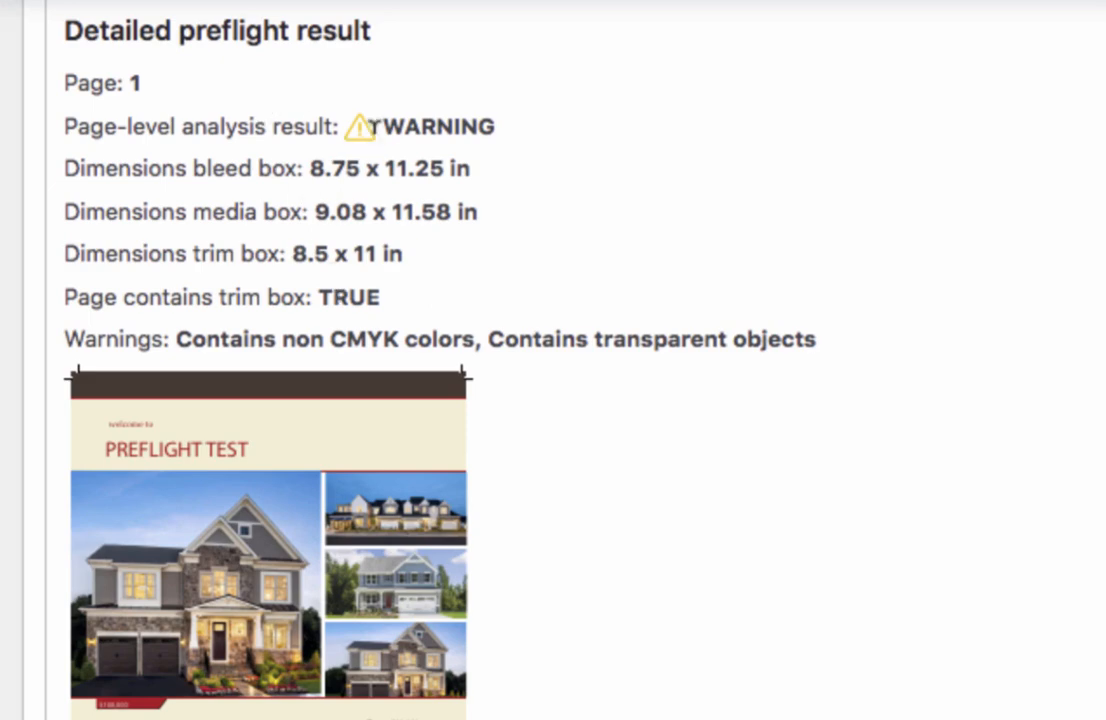
{"action": "mouse_move", "coordinate": [612, 402]}
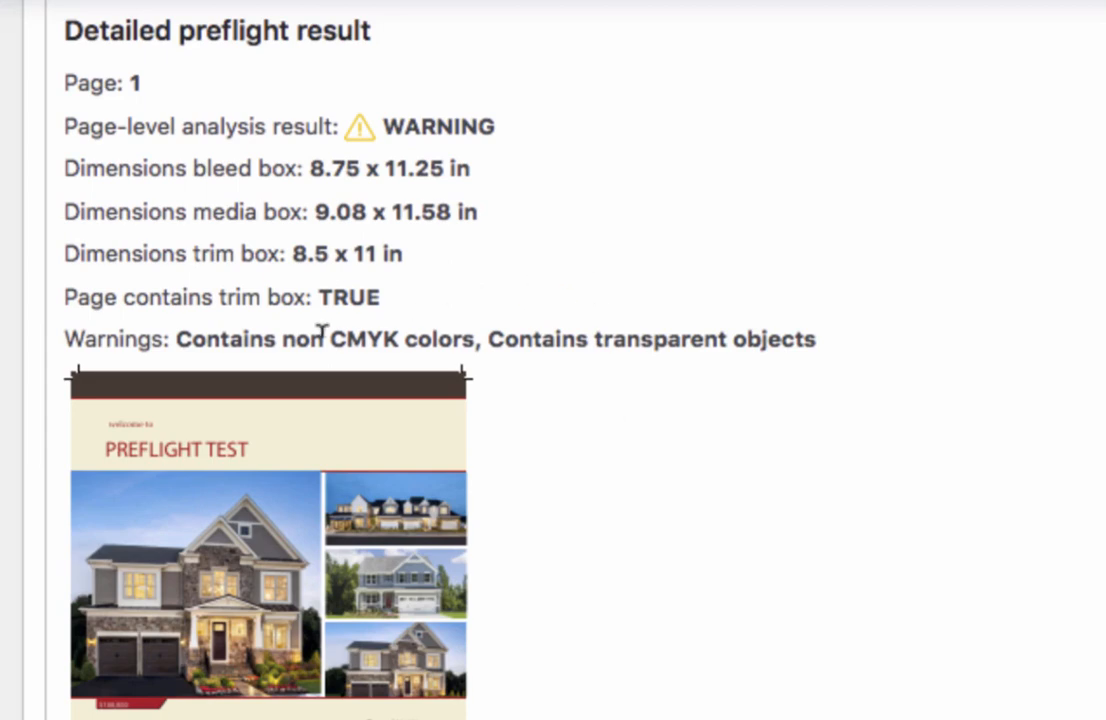
{"action": "mouse_move", "coordinate": [210, 324]}
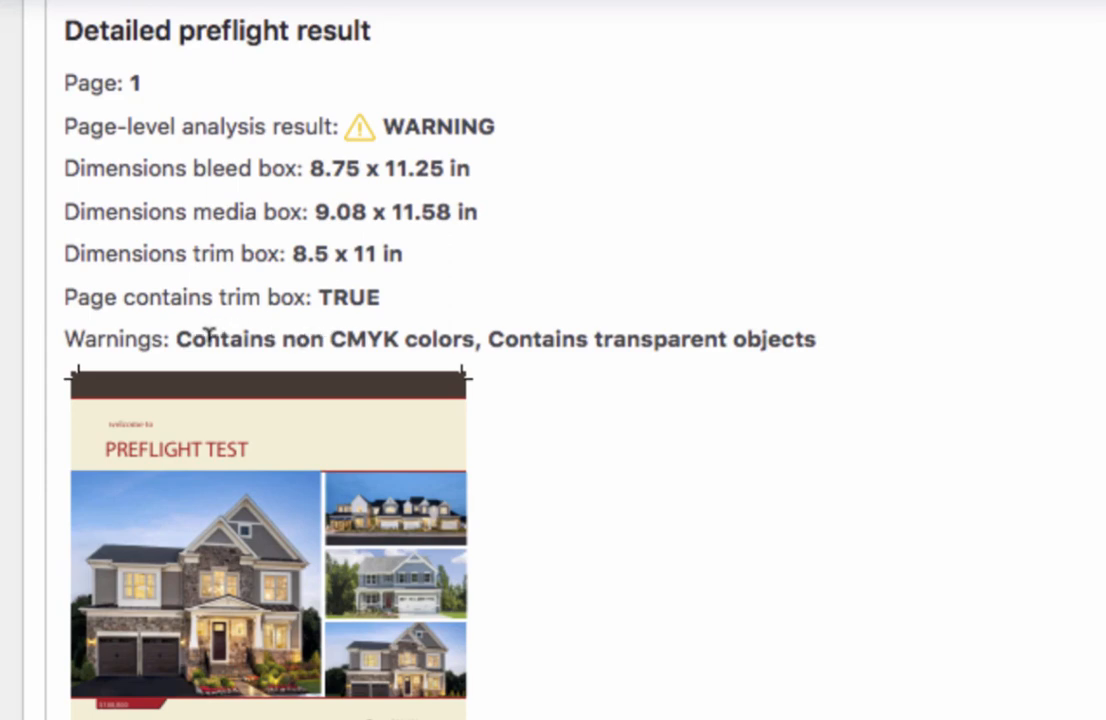
{"action": "mouse_move", "coordinate": [196, 336]}
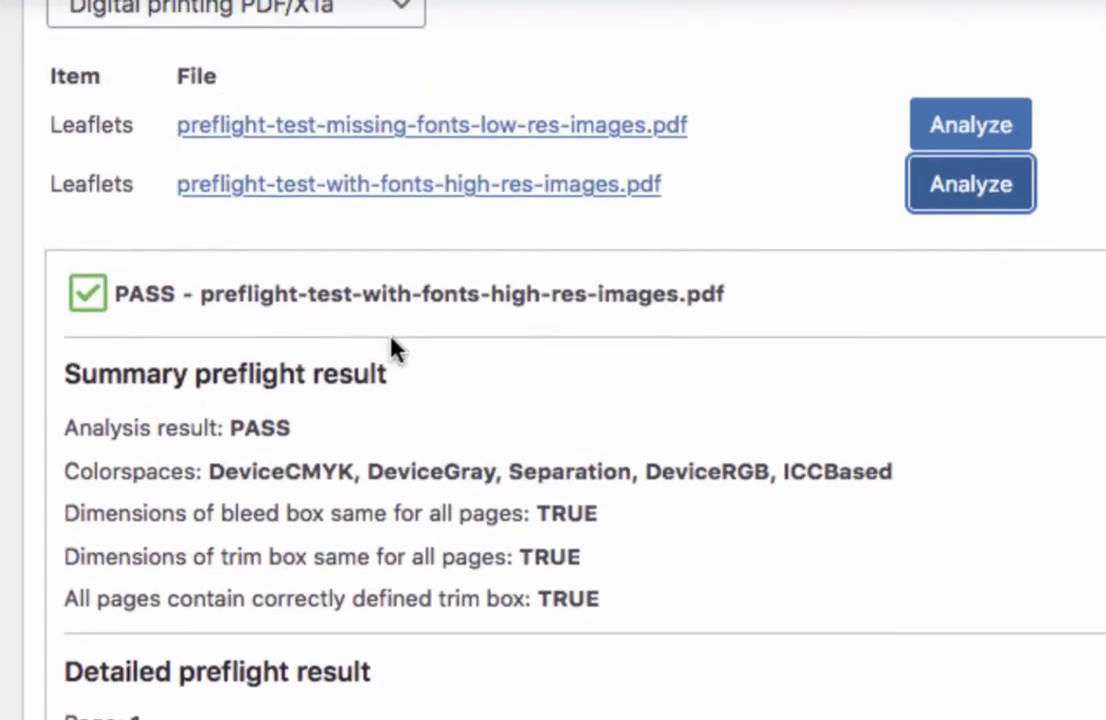
{"action": "mouse_move", "coordinate": [490, 462]}
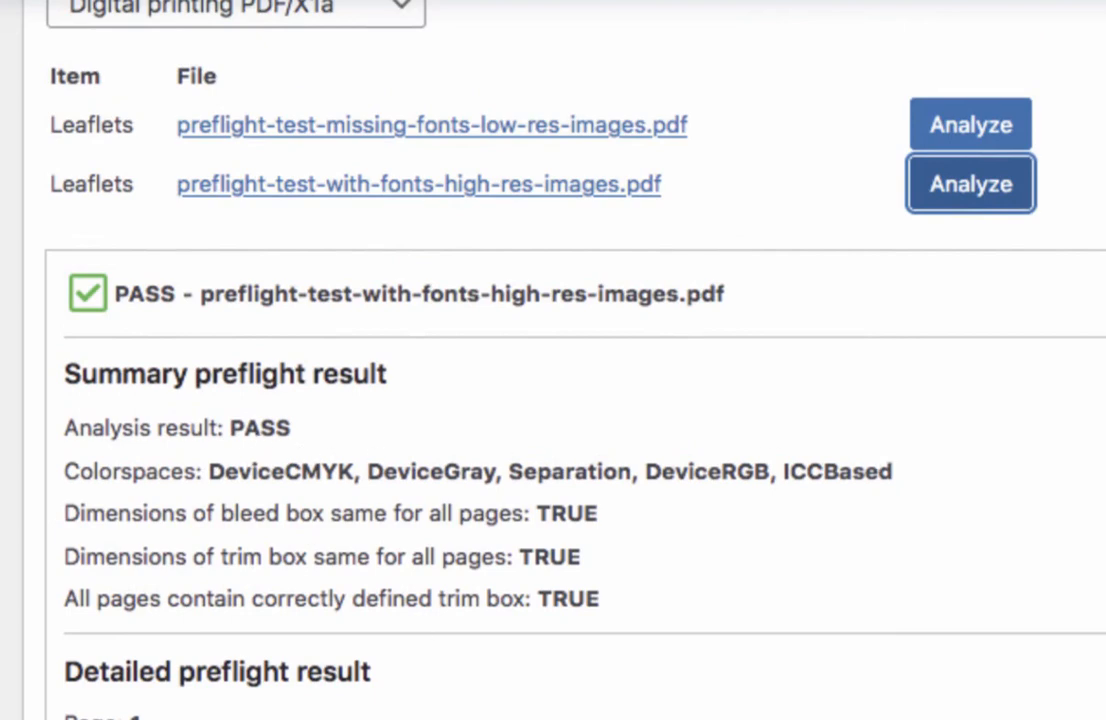
Scroll back to the Preflight Analysis box listing preflight-test-missing-fonts-low-res-images.pdf.
{"action": "scroll", "scroll_direction": "down", "scroll_amount": 3}
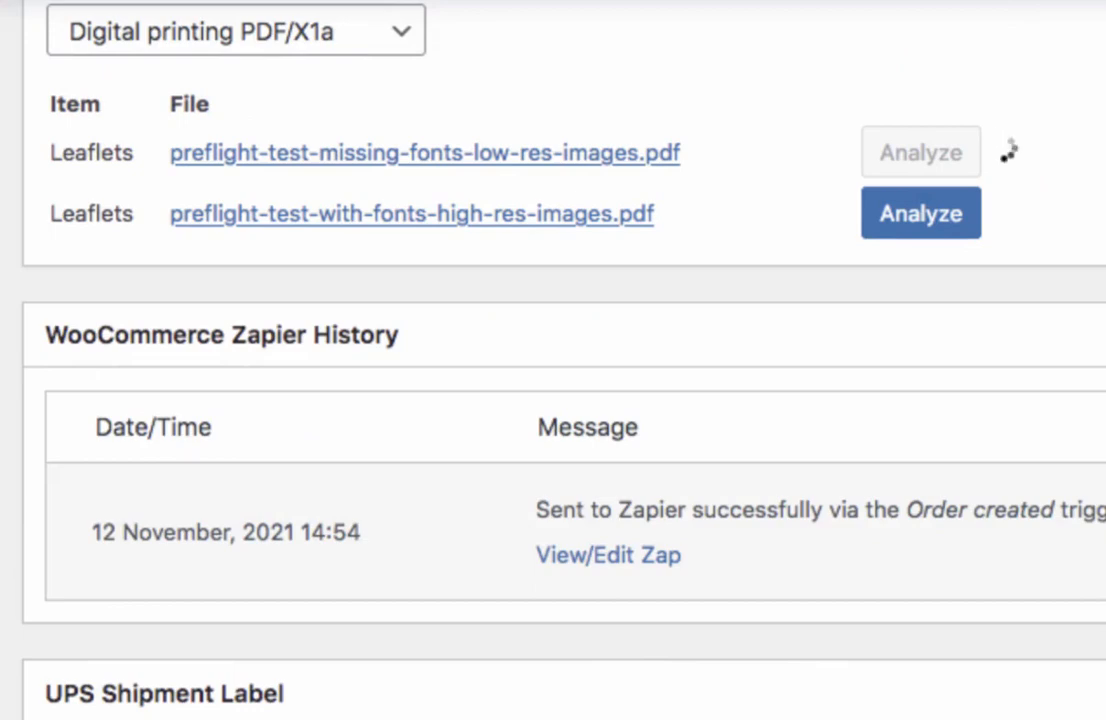
Preflight the missing-fonts low-res PDF and review its FAIL result: unembedded fonts, low-res images, non-CMYK colours.
{"action": "left_click", "coordinate": [920, 152]}
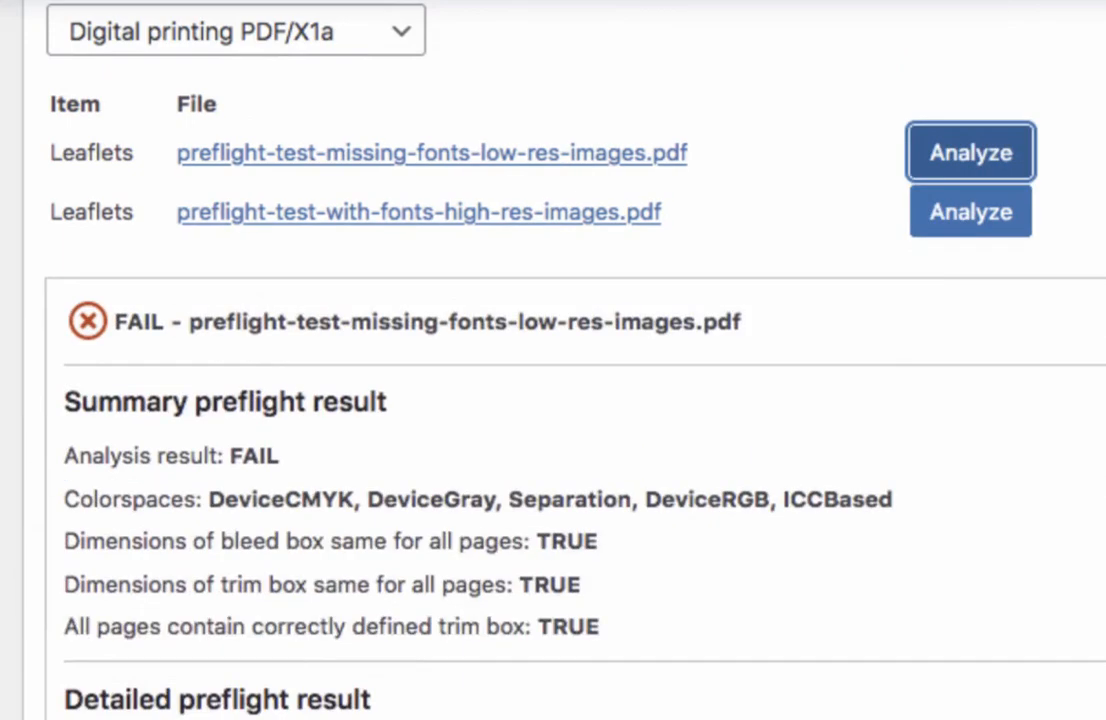
{"action": "scroll", "scroll_direction": "down", "scroll_amount": 3}
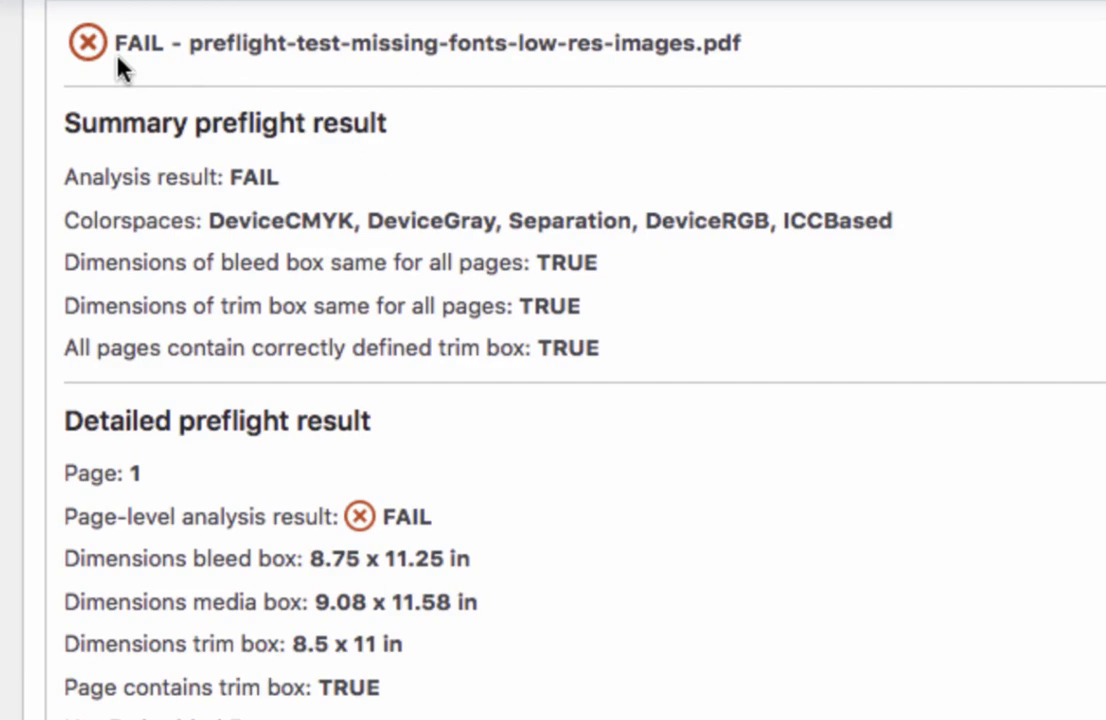
{"action": "scroll", "scroll_direction": "down", "scroll_amount": 3}
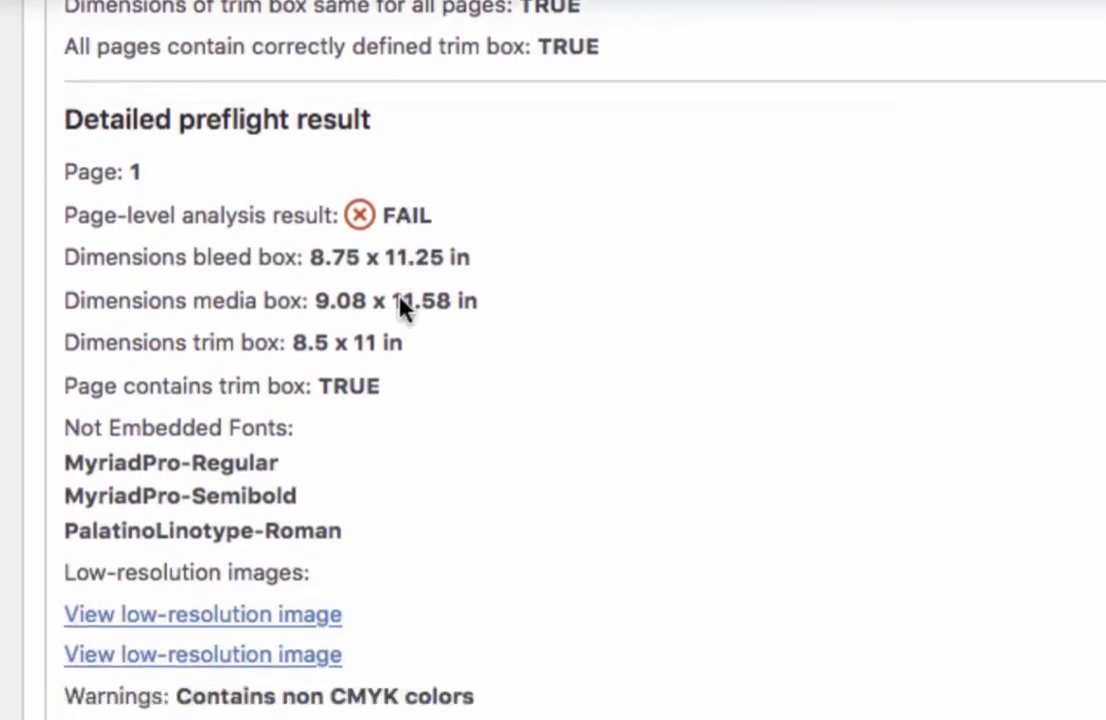
{"action": "scroll", "scroll_direction": "down", "scroll_amount": 3}
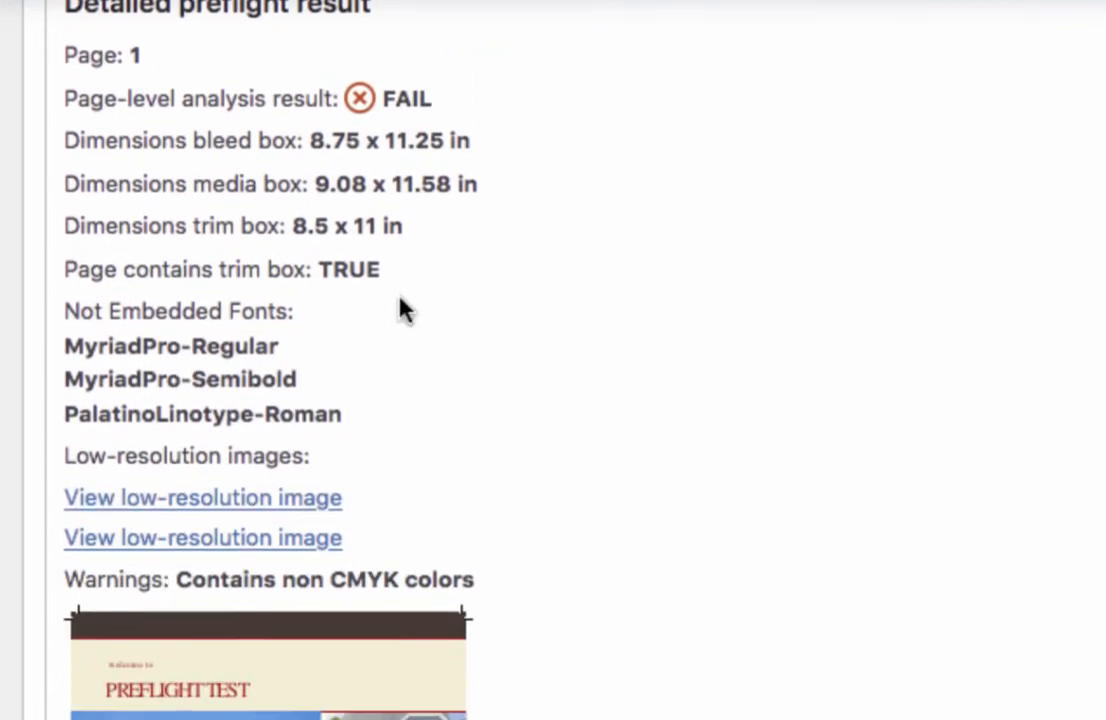
{"action": "mouse_move", "coordinate": [420, 320]}
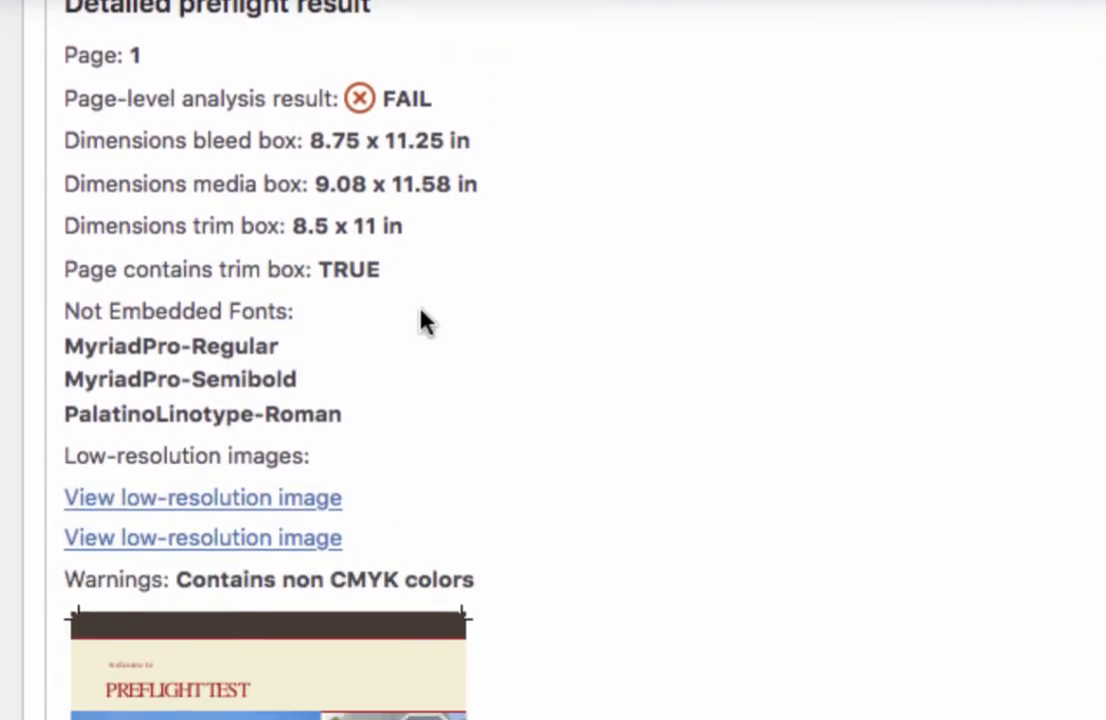
{"action": "mouse_move", "coordinate": [104, 304]}
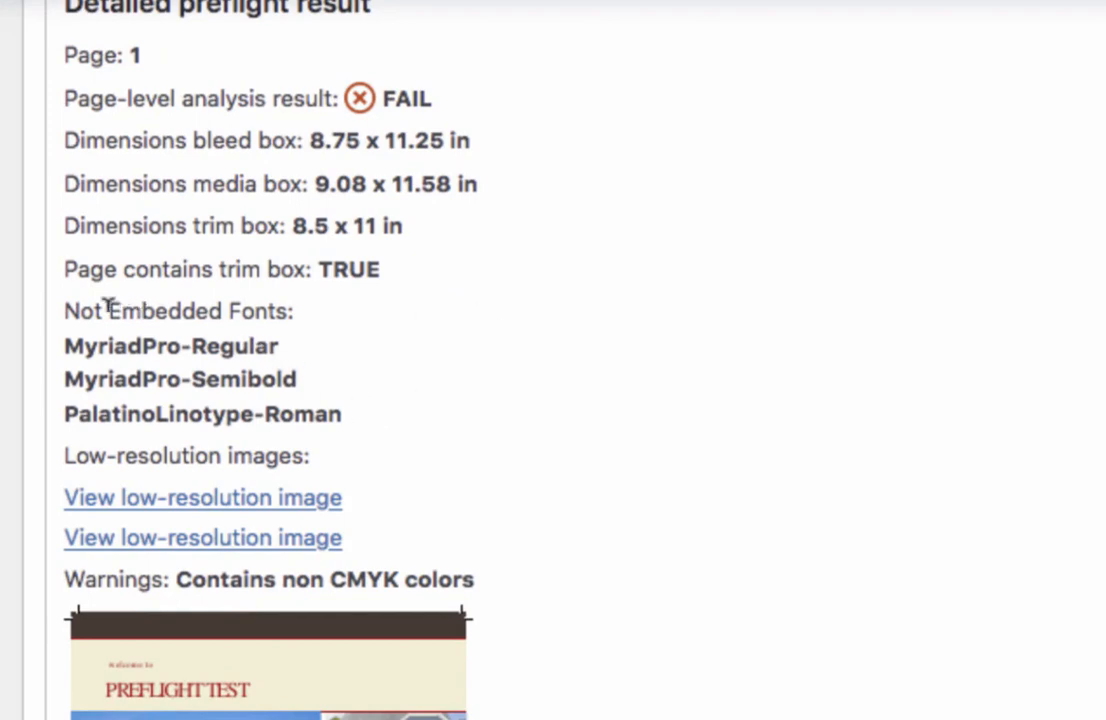
{"action": "mouse_move", "coordinate": [310, 336]}
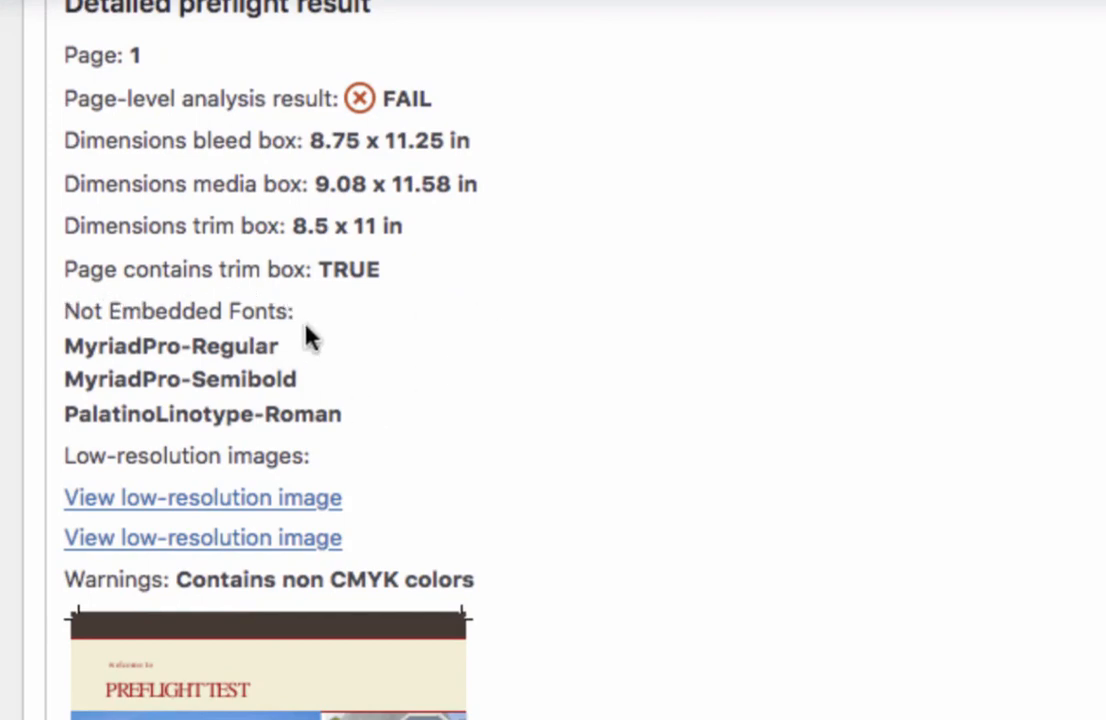
{"action": "mouse_move", "coordinate": [128, 400]}
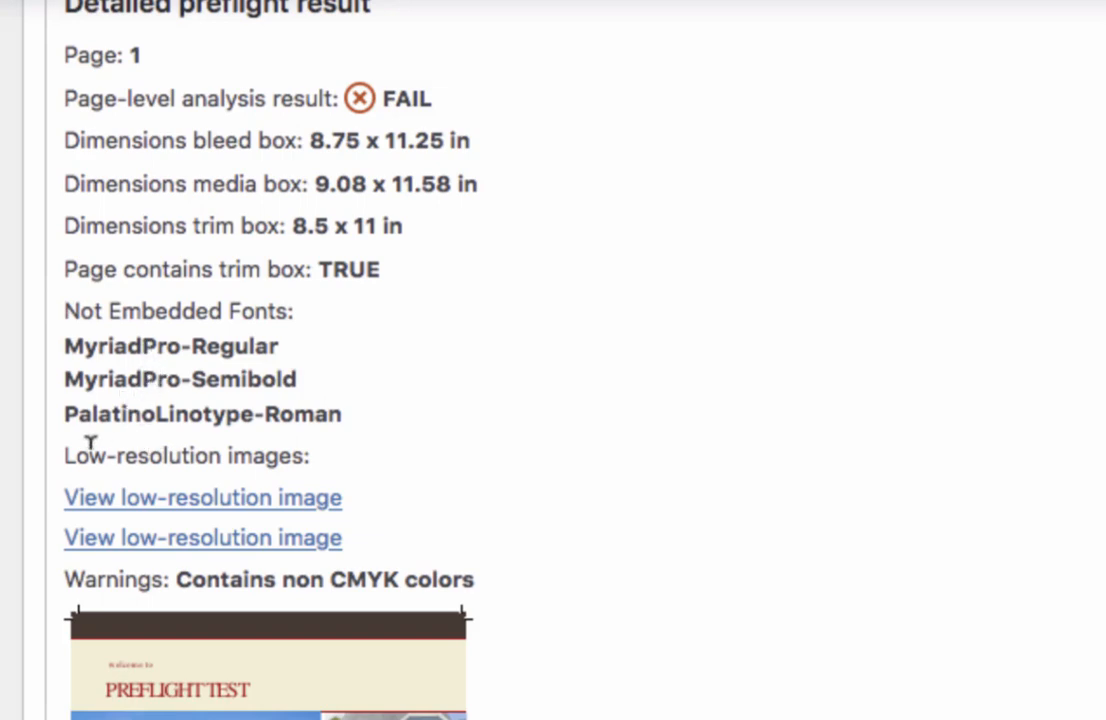
{"action": "mouse_move", "coordinate": [324, 460]}
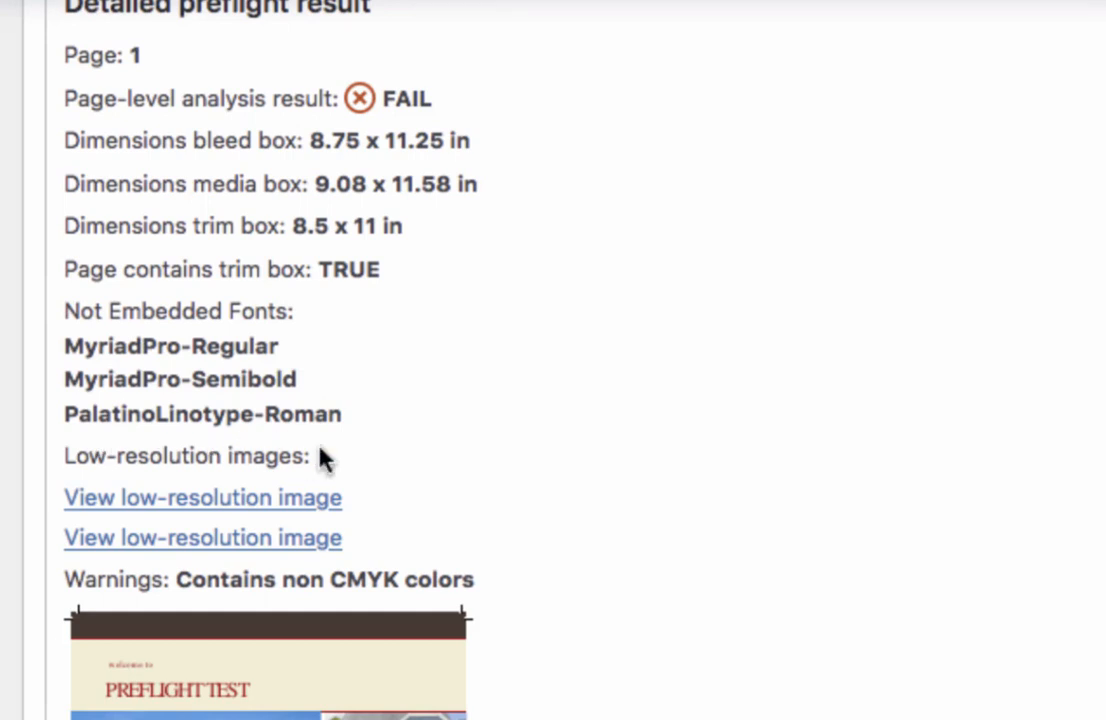
{"action": "mouse_move", "coordinate": [258, 544]}
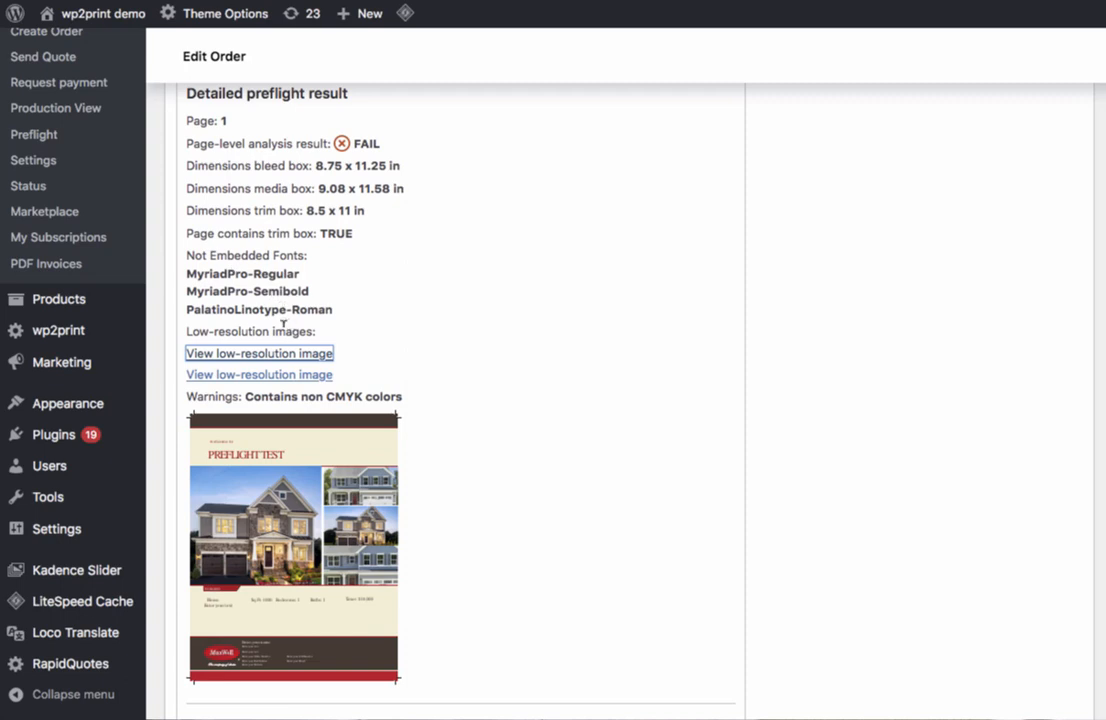
{"action": "scroll", "scroll_direction": "up", "scroll_amount": 3}
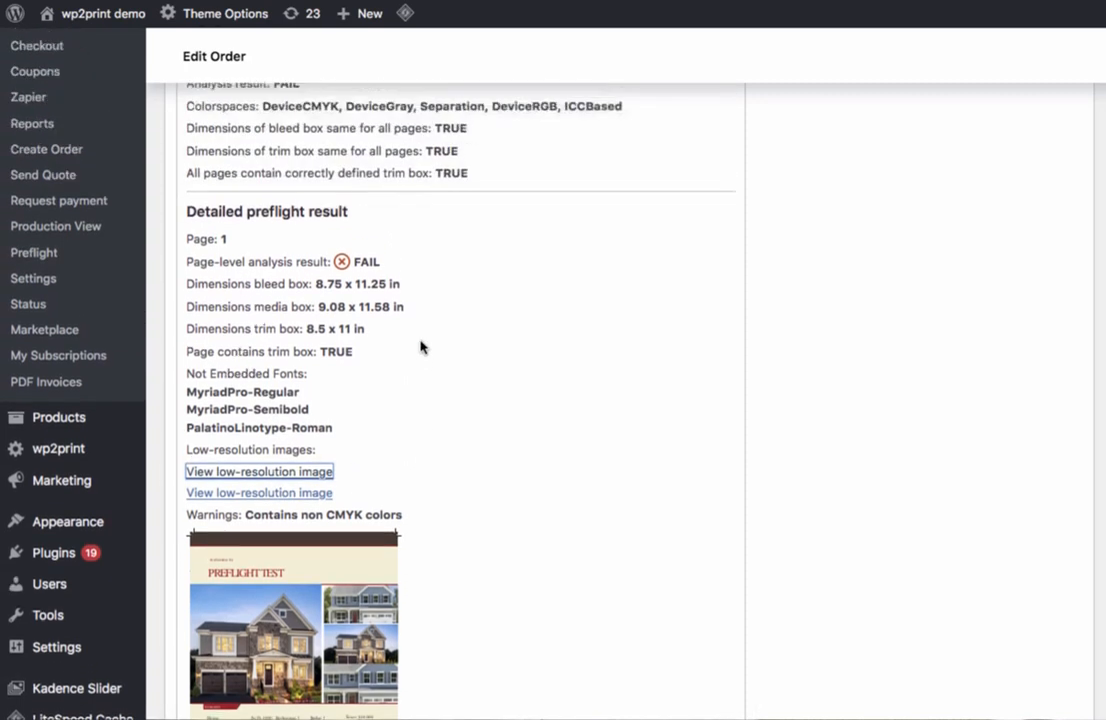
{"action": "scroll", "scroll_direction": "up", "scroll_amount": 3}
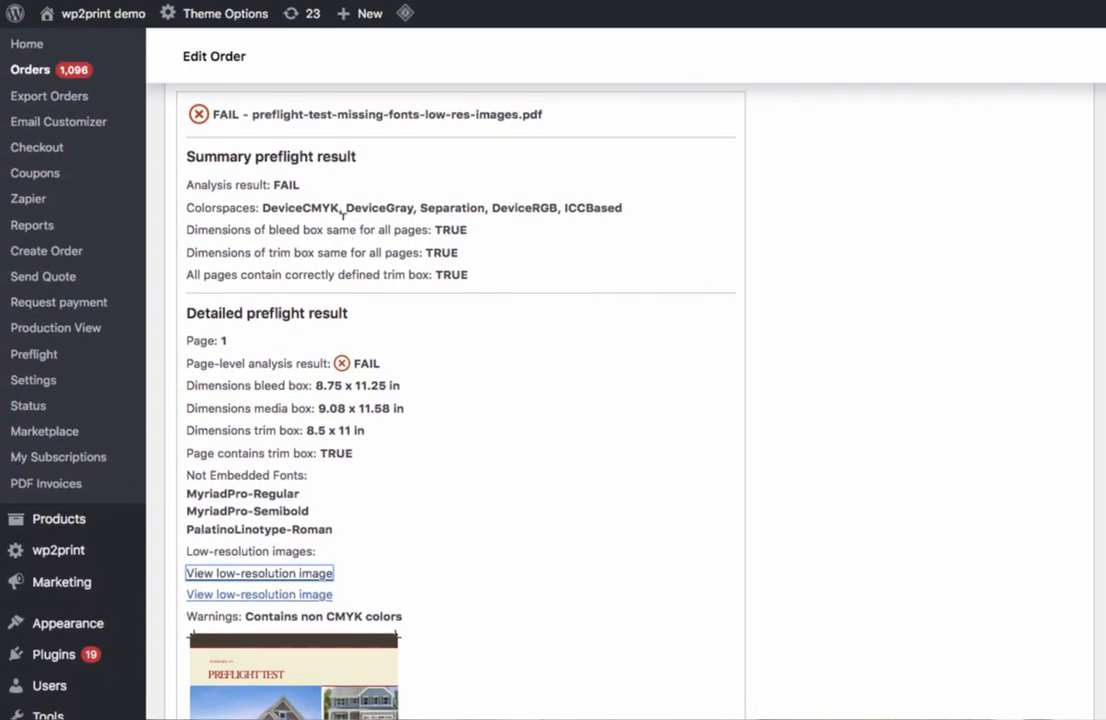
{"action": "mouse_move", "coordinate": [322, 132]}
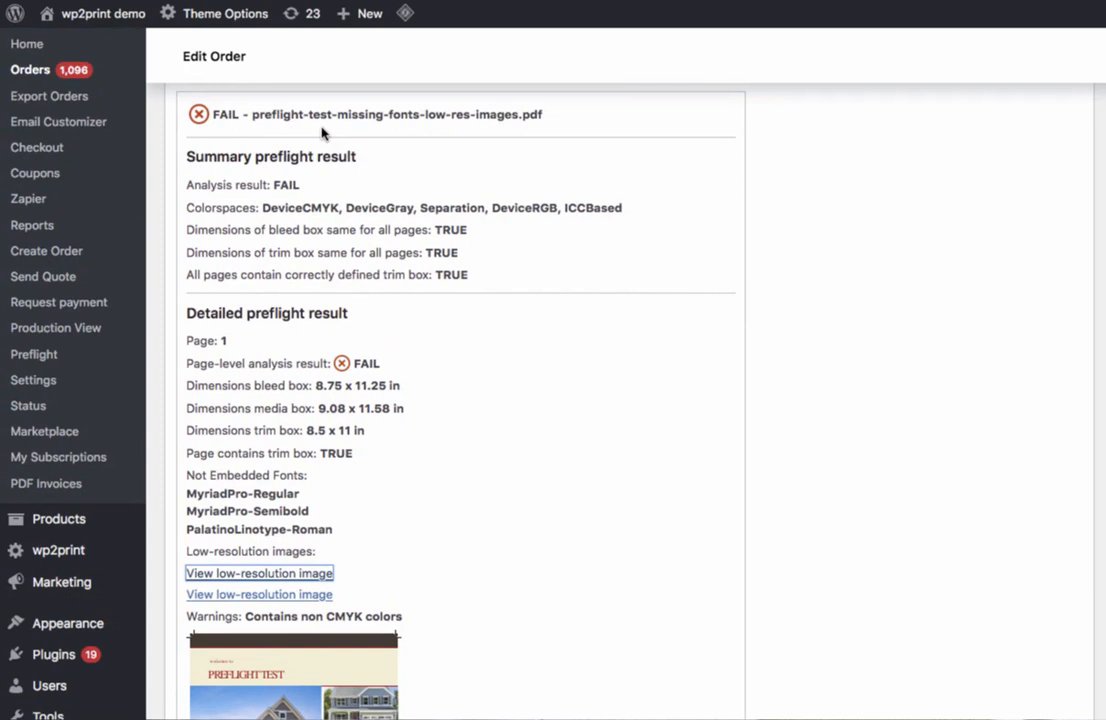